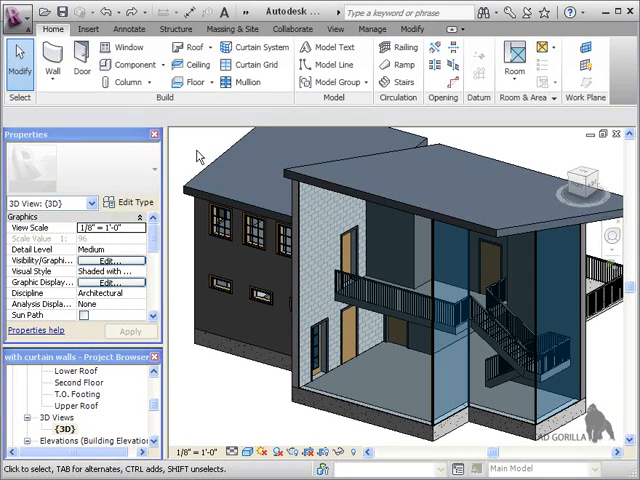
mouse_move(222, 117)
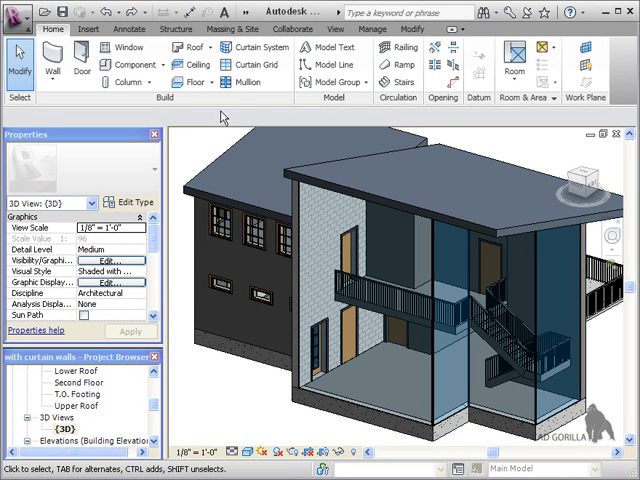
mouse_move(243, 81)
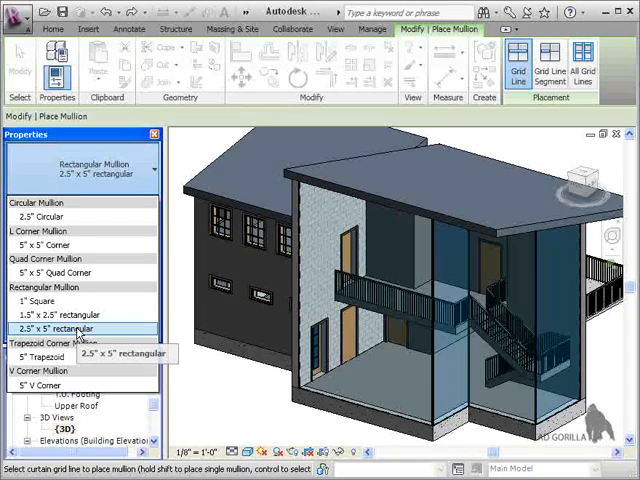
left_click(66, 328)
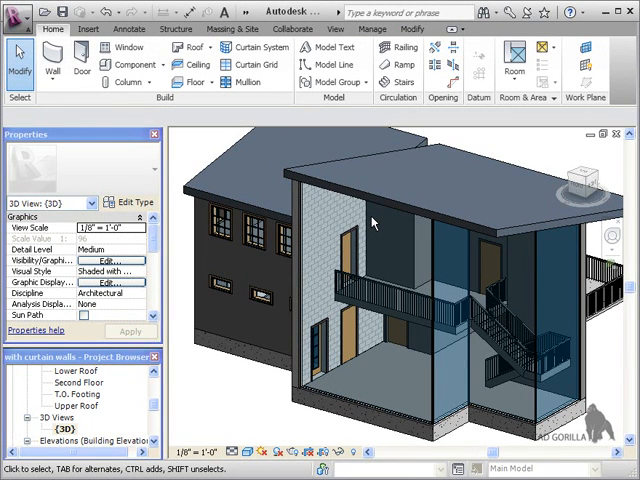
mouse_move(285, 145)
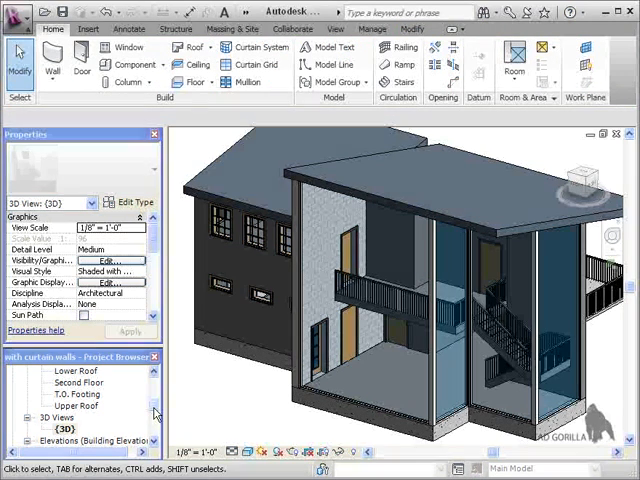
Step: Open the First Floor plan and zoom into the curtain wall corner by the stairs
double_click(74, 393)
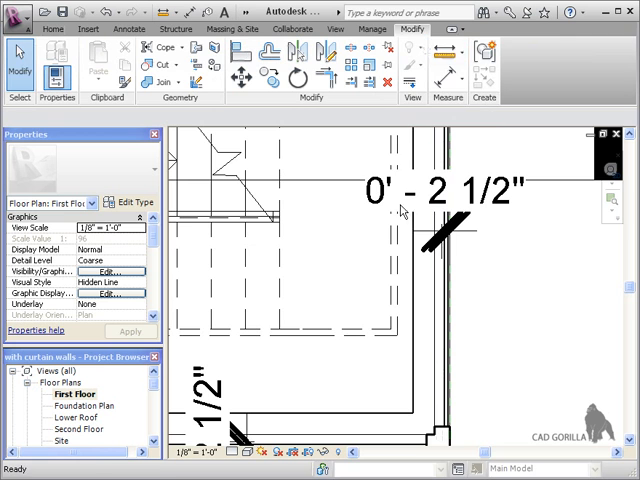
left_click(449, 52)
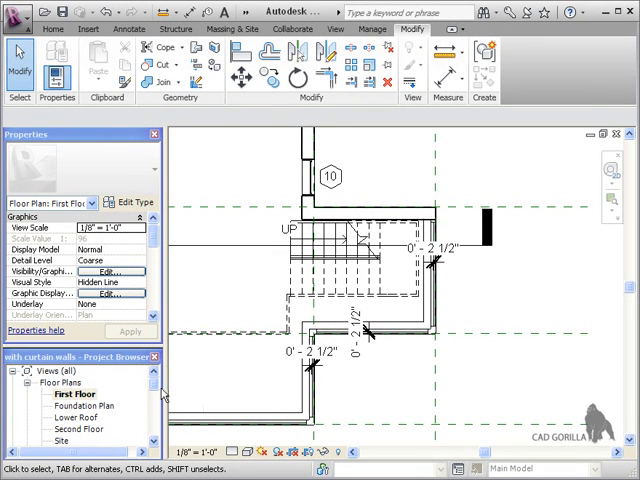
Step: Reopen the {3D} view and look straight at the house from the FRONT
scroll("down", 3)
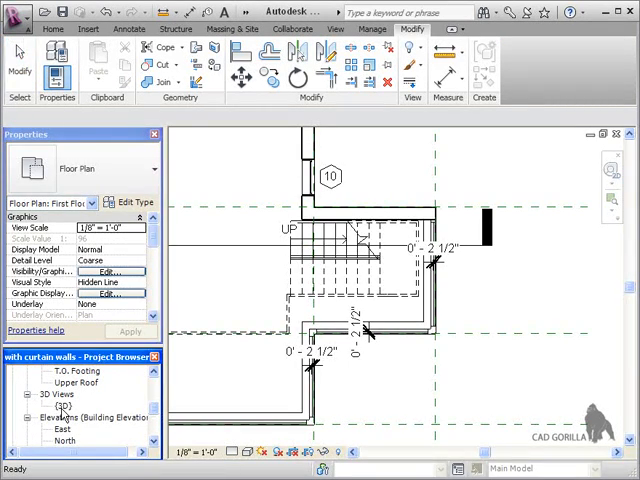
double_click(72, 393)
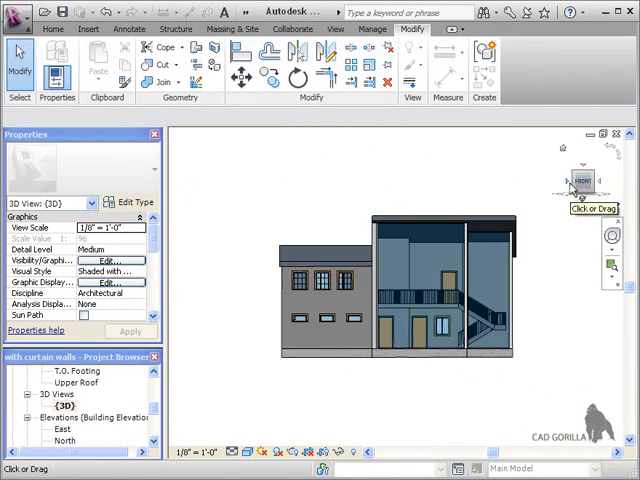
left_click(432, 295)
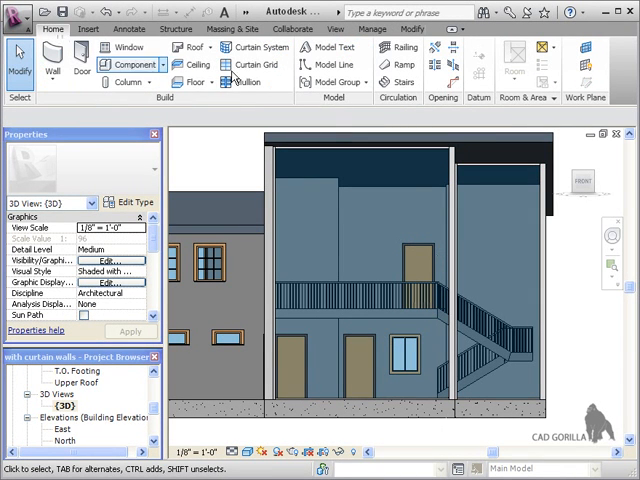
mouse_move(250, 64)
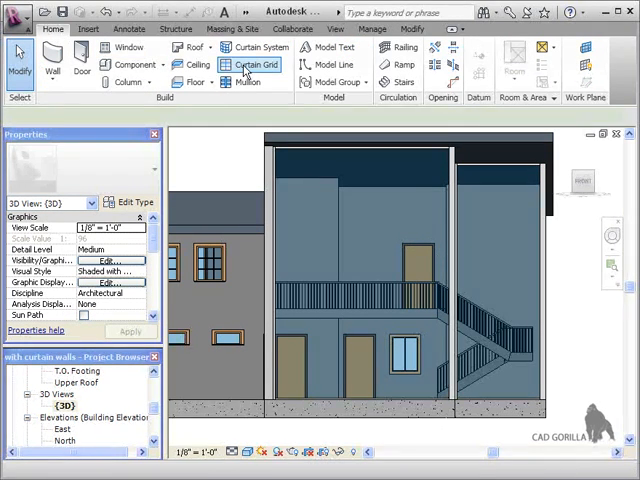
Step: Place a horizontal curtain grid line on the front curtain wall below the balcony
left_click(255, 64)
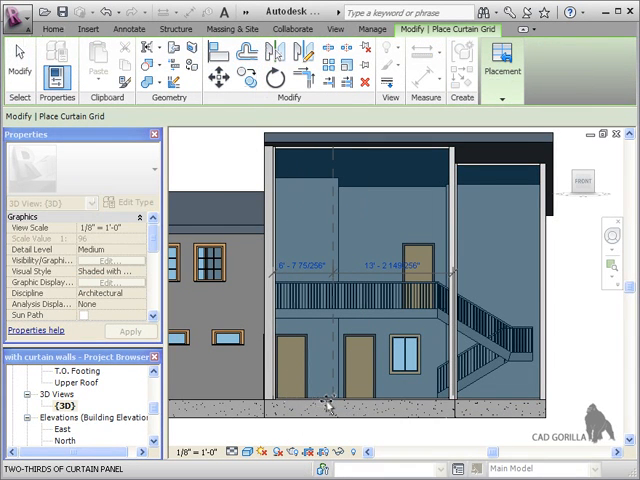
mouse_move(328, 405)
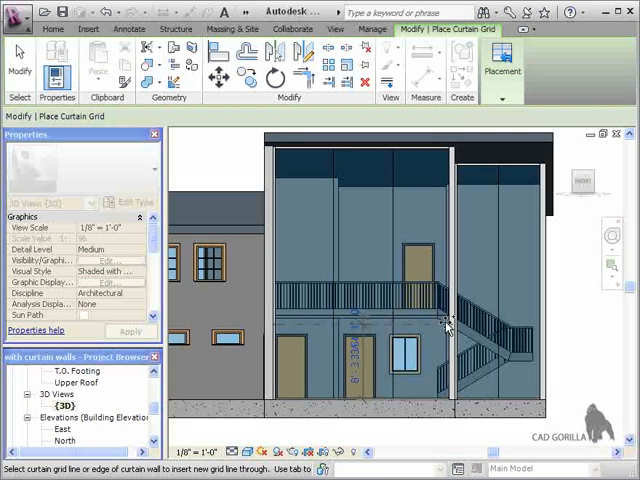
left_click(445, 322)
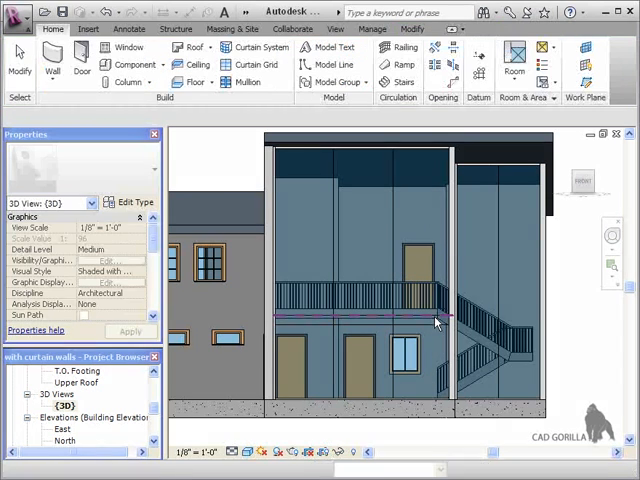
mouse_move(435, 320)
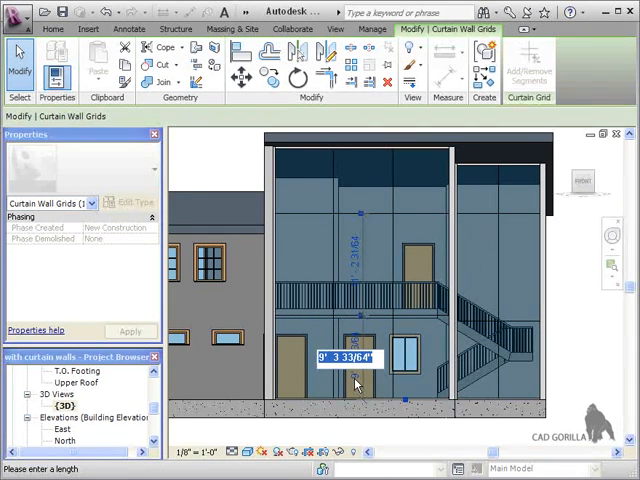
Step: Add one horizontal and one vertical curtain grid line to the front glass wall
type("9")
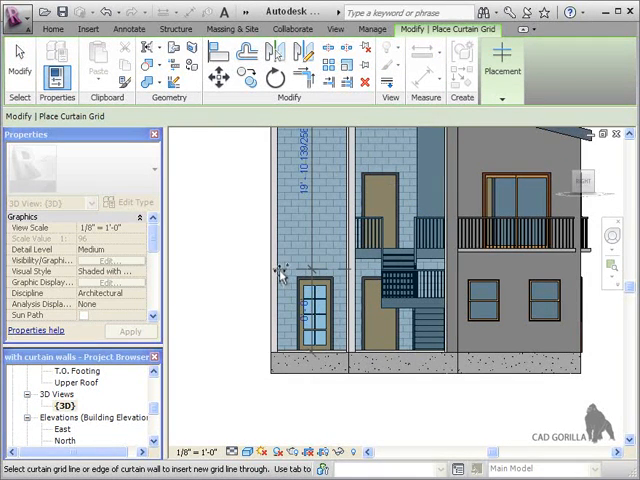
left_click(320, 275)
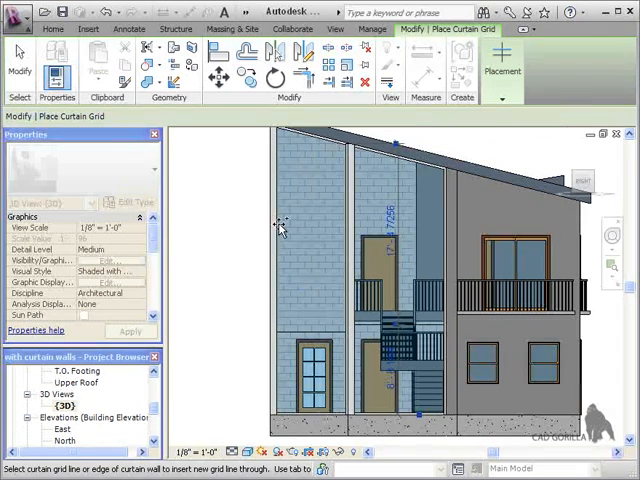
left_click(355, 220)
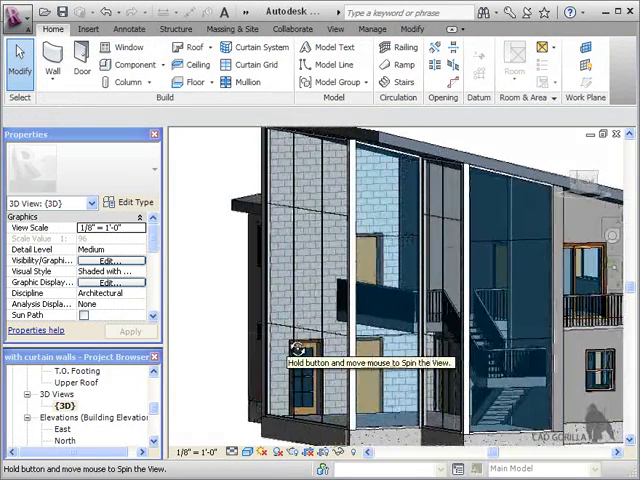
left_click(300, 250)
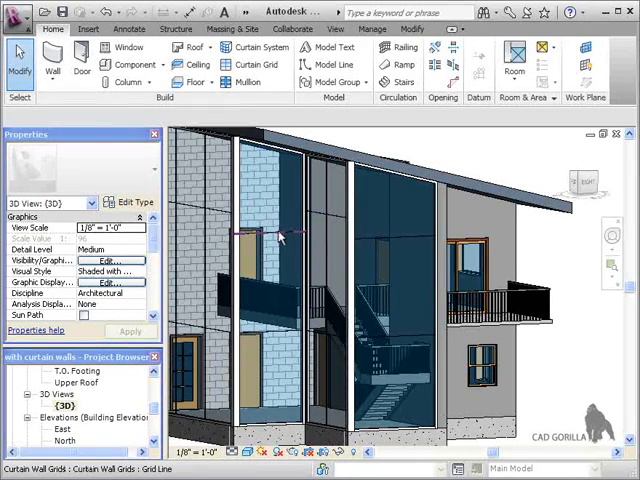
Step: Reposition the side wall's horizontal grid line to a height of 11' 6"
left_click(262, 232)
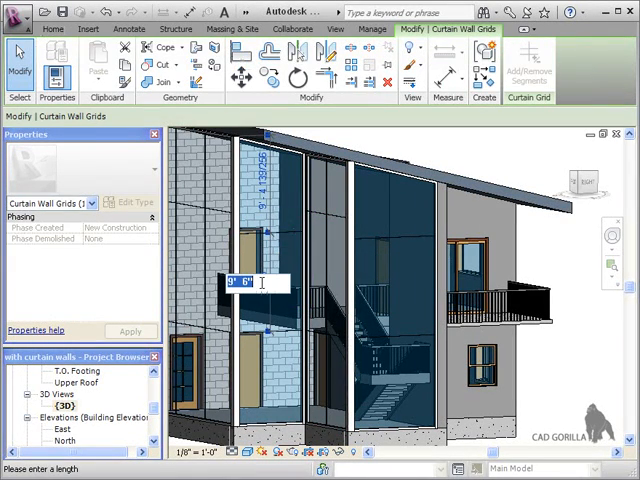
type("11 6")
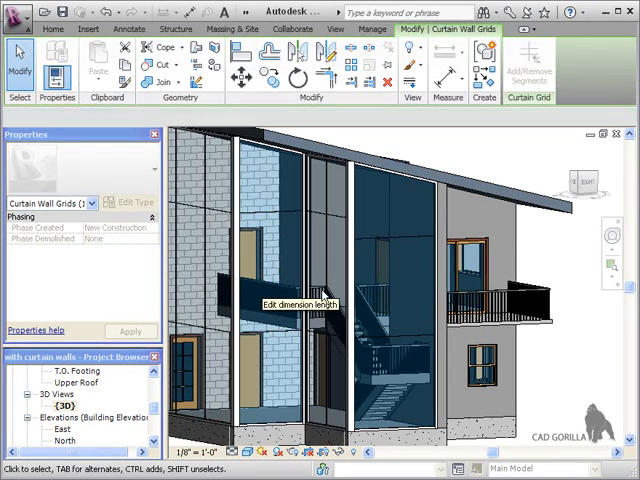
left_click(378, 240)
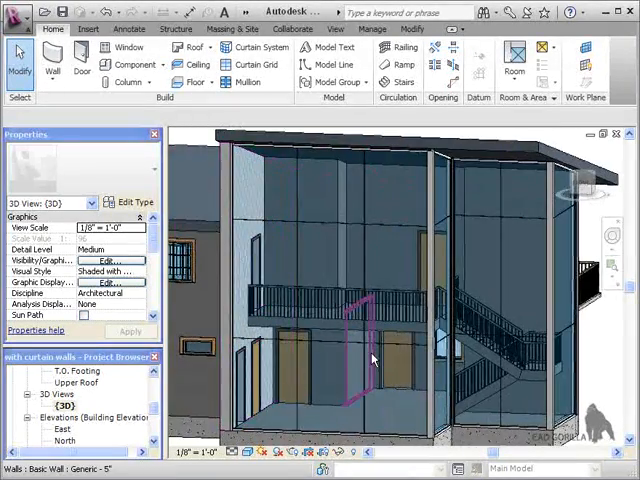
Step: Start the Mullion tool with the 2.5" x 5" rectangular mullion type
left_click(247, 82)
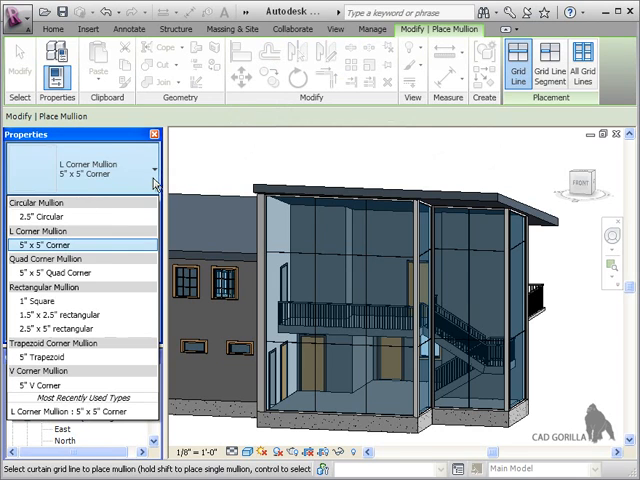
left_click(60, 329)
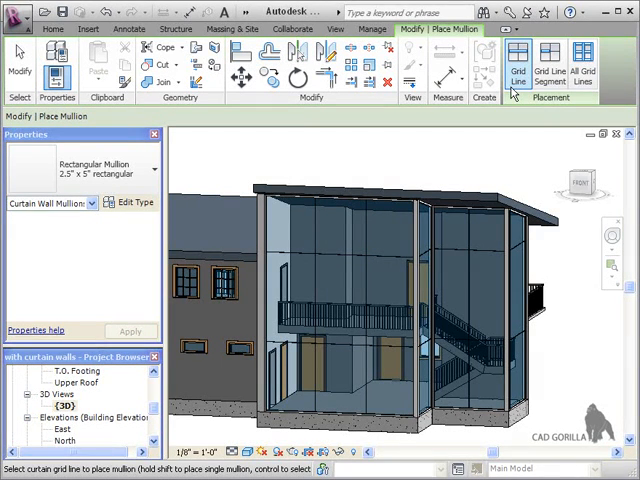
mouse_move(456, 135)
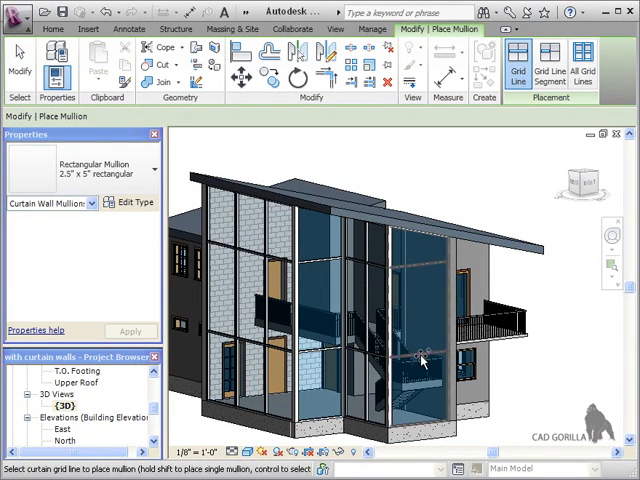
mouse_move(465, 400)
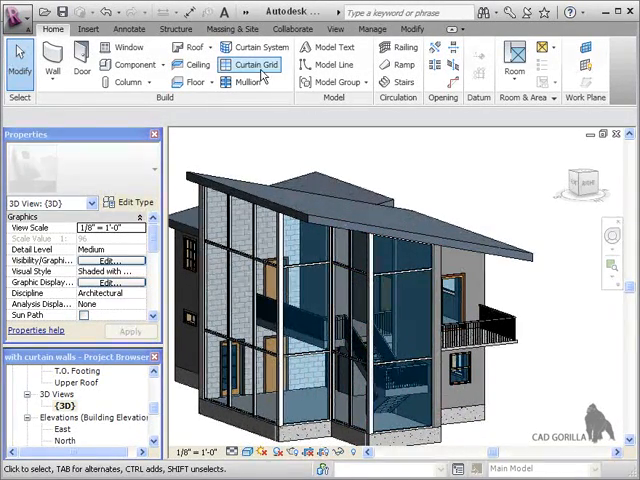
Step: Start the Mullion tool again for the remaining side curtain walls
left_click(253, 64)
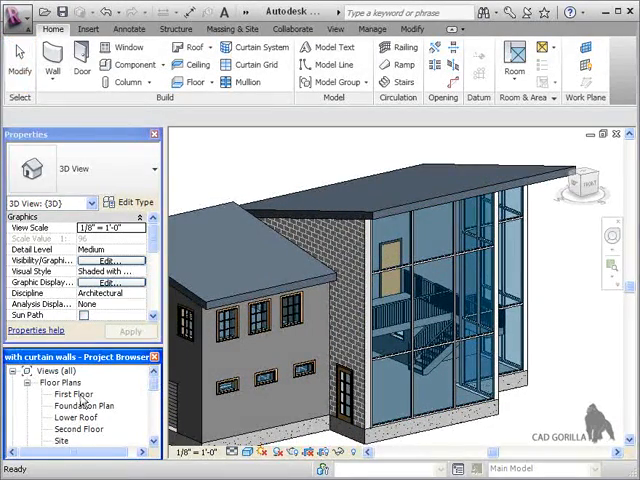
Step: Switch from the 3D view to the First Floor plan view
double_click(71, 394)
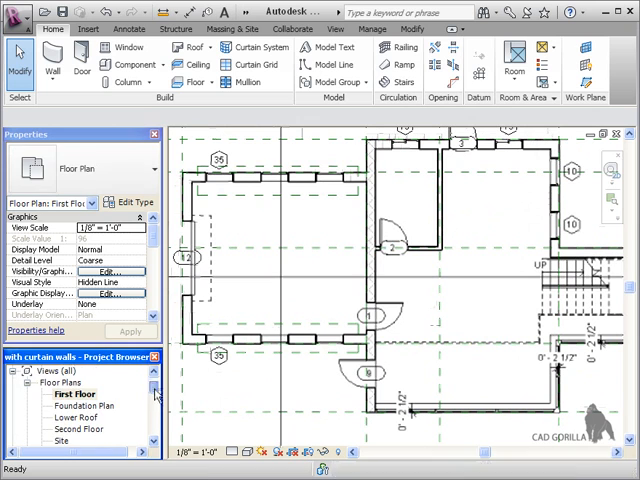
scroll("down", 3)
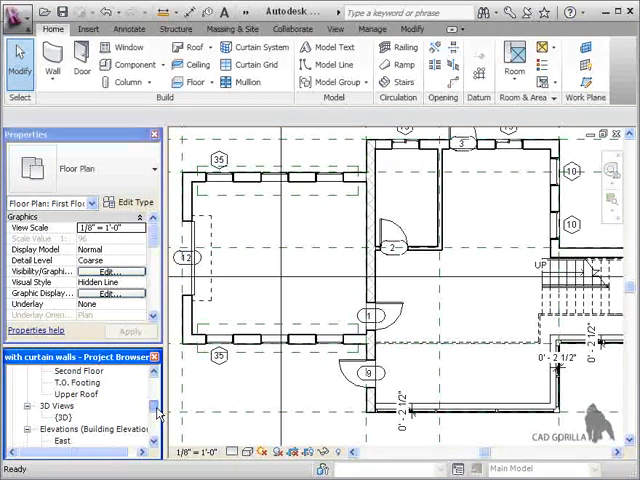